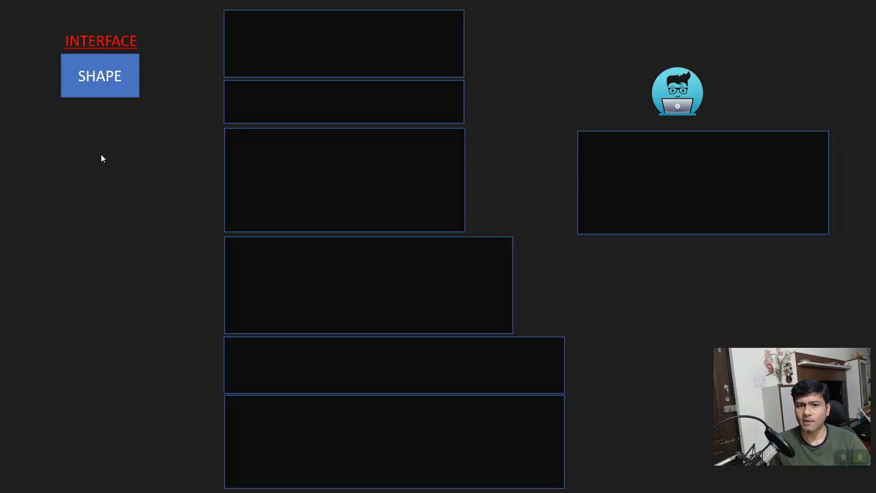
pyautogui.moveTo(103, 100)
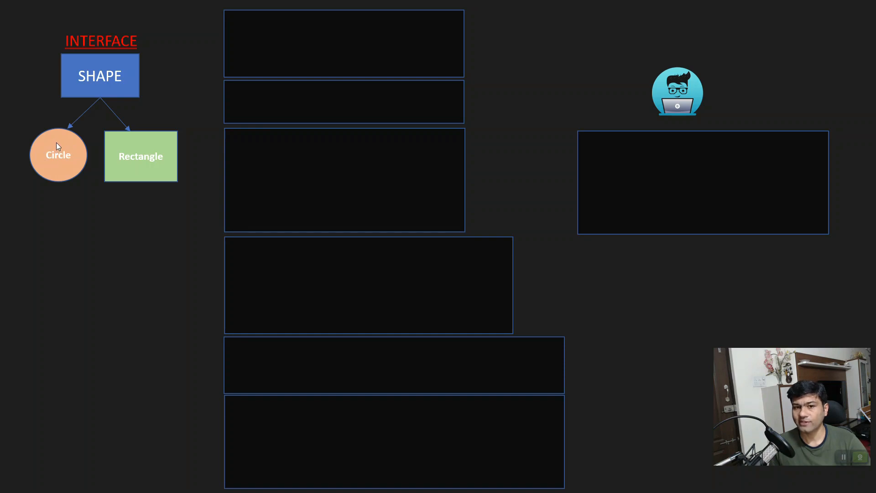
pyautogui.moveTo(139, 164)
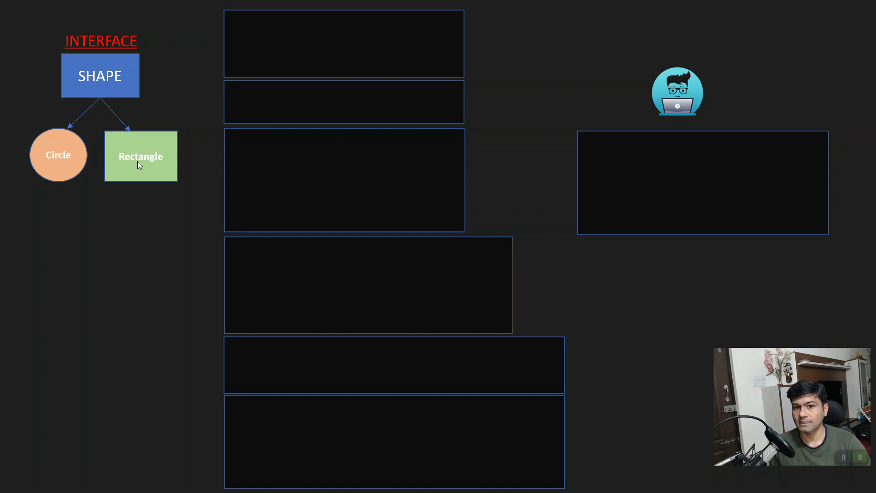
pyautogui.moveTo(72, 164)
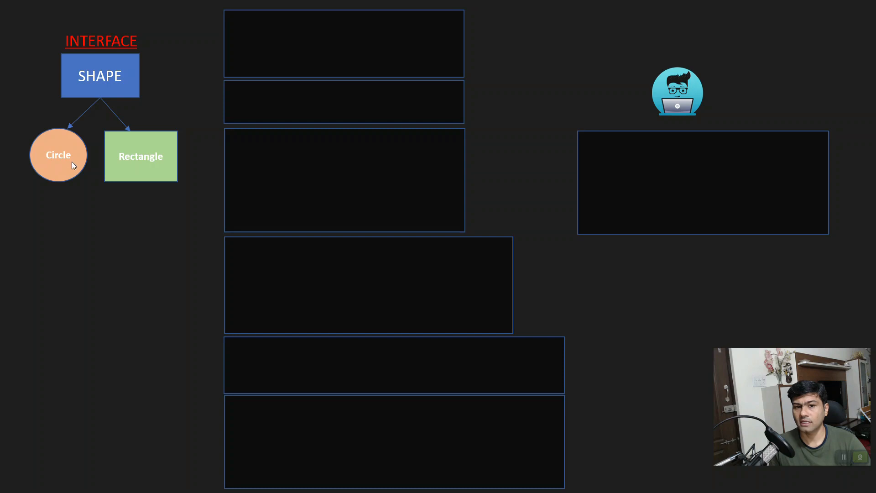
pyautogui.moveTo(132, 162)
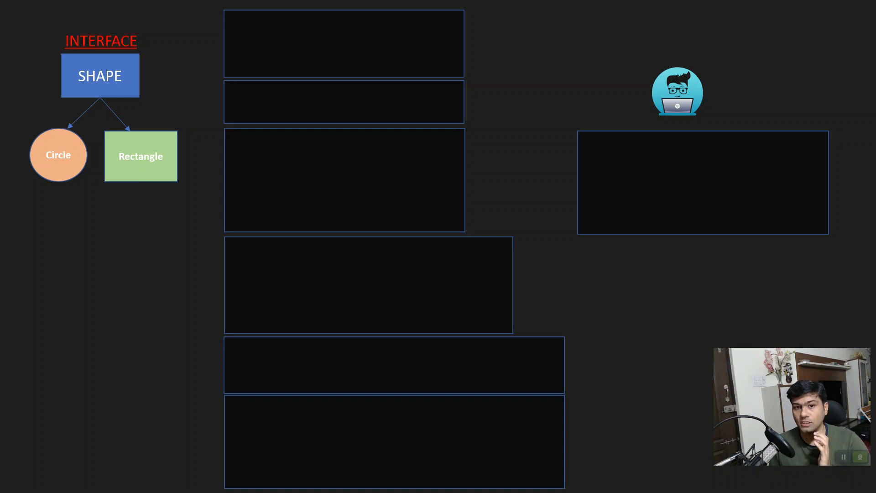
pyautogui.moveTo(259, 211)
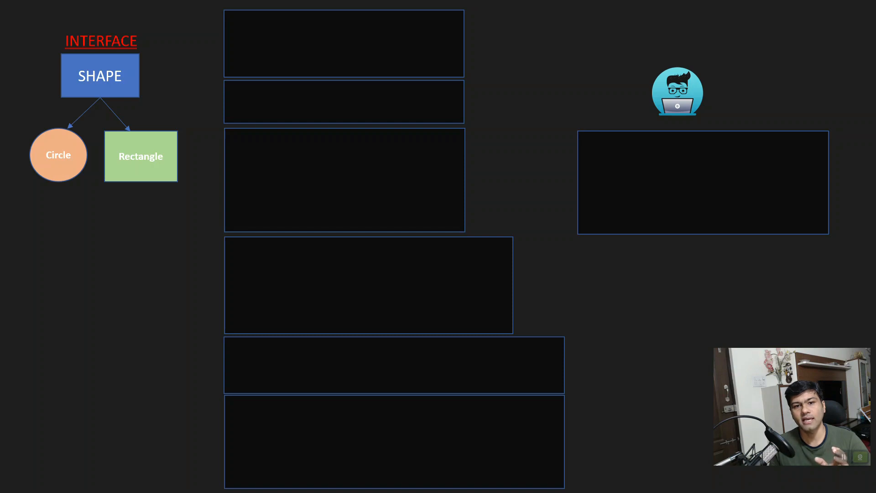
pyautogui.moveTo(187, 133)
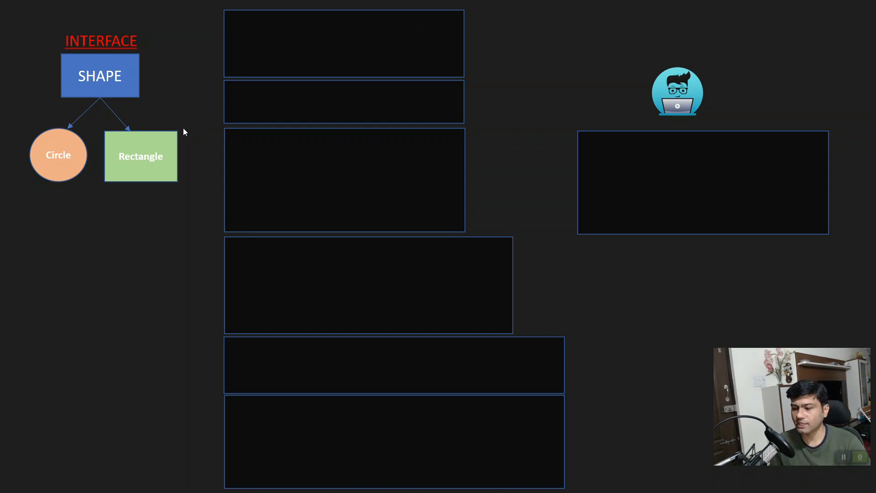
pyautogui.moveTo(170, 106)
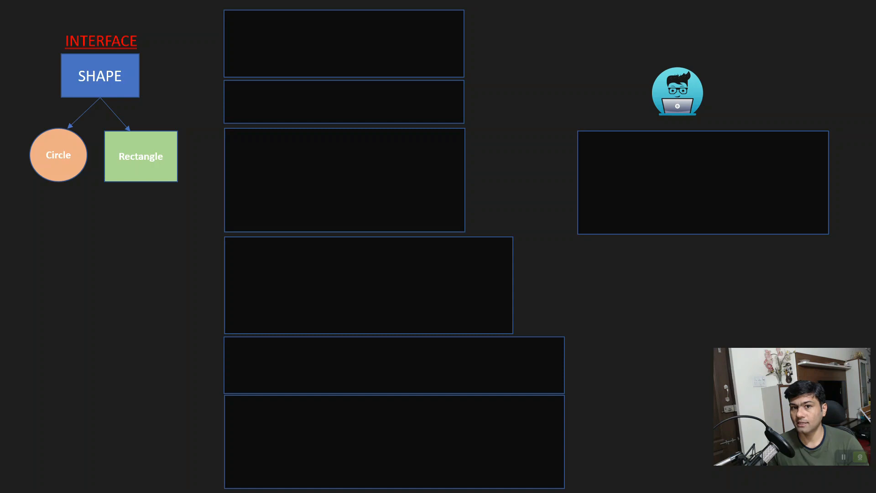
pyautogui.moveTo(462, 153)
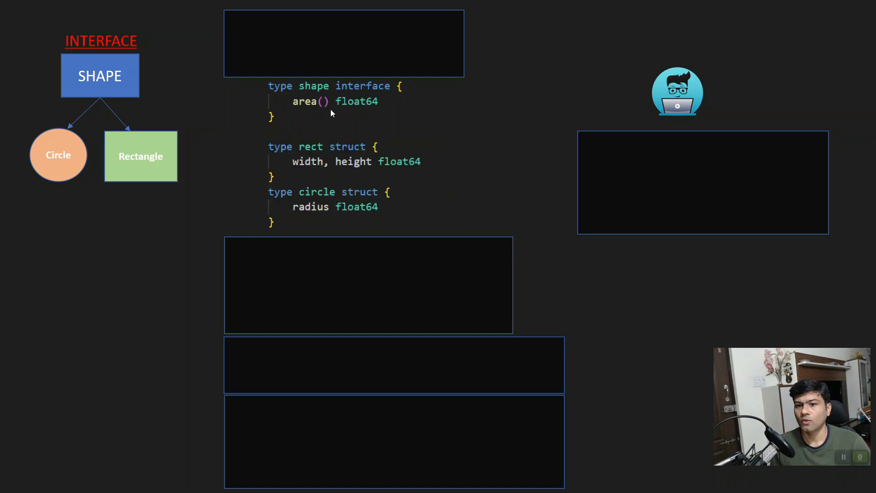
pyautogui.moveTo(65, 169)
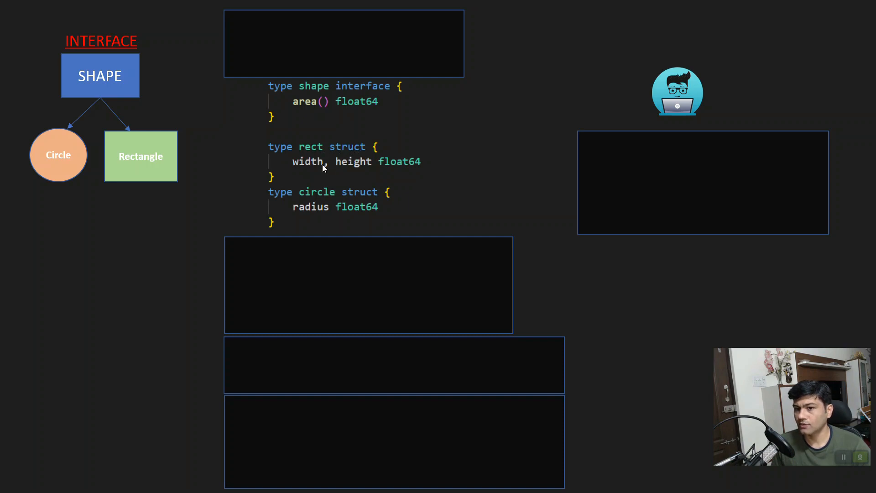
pyautogui.moveTo(400, 170)
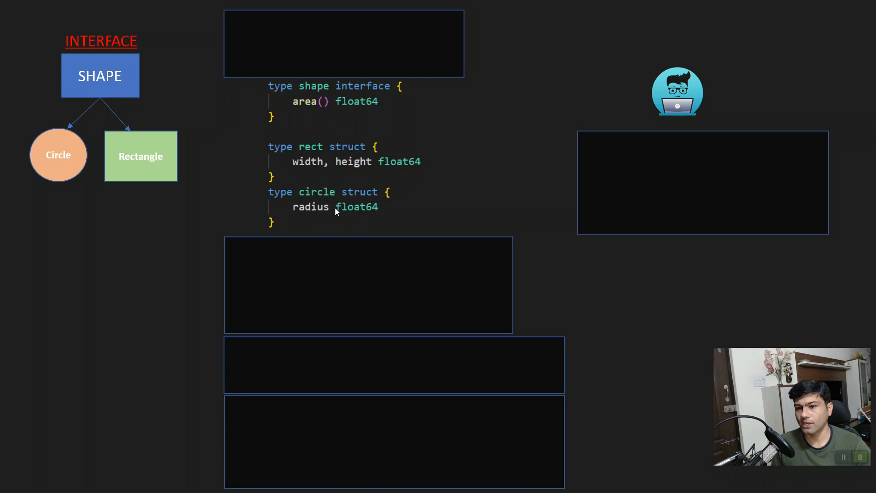
pyautogui.moveTo(179, 161)
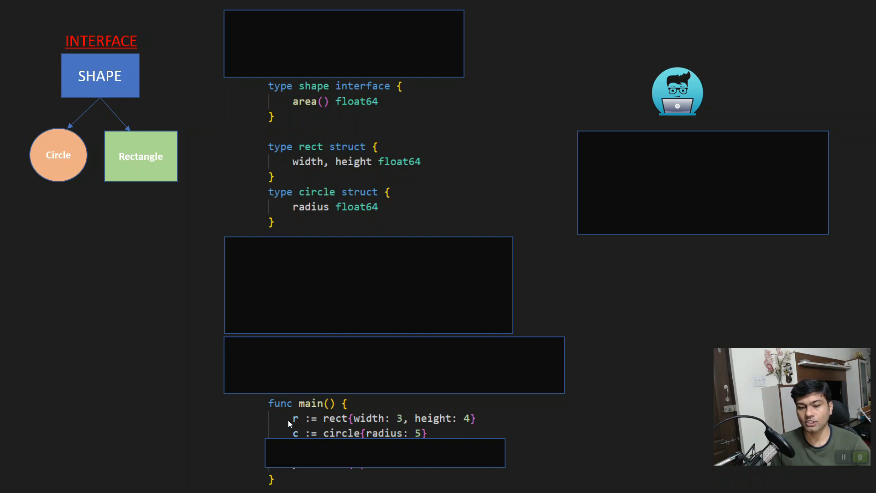
pyautogui.moveTo(383, 426)
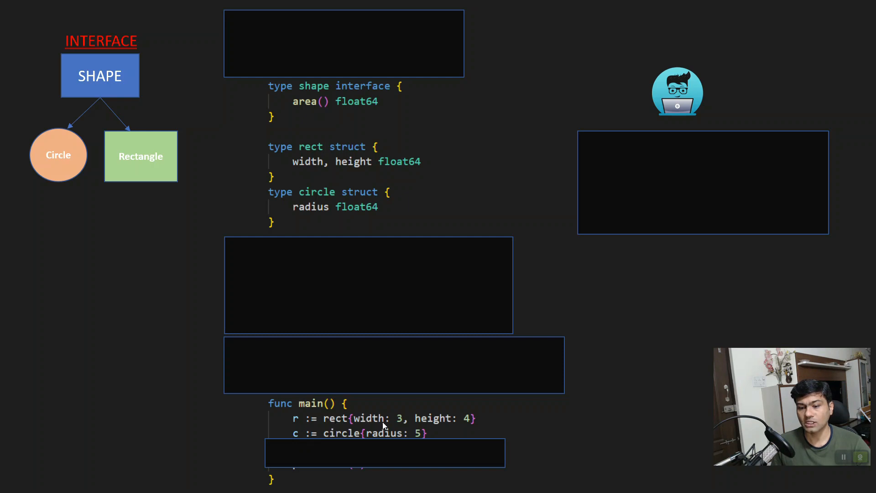
pyautogui.moveTo(471, 430)
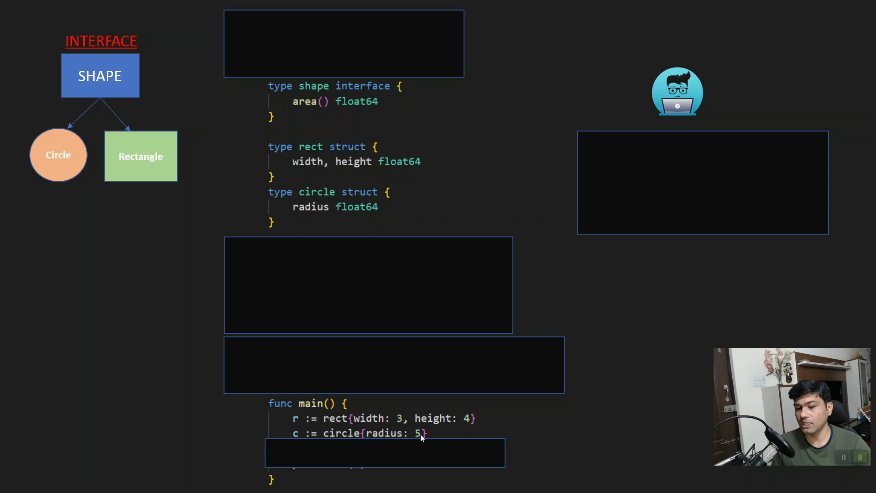
pyautogui.moveTo(303, 425)
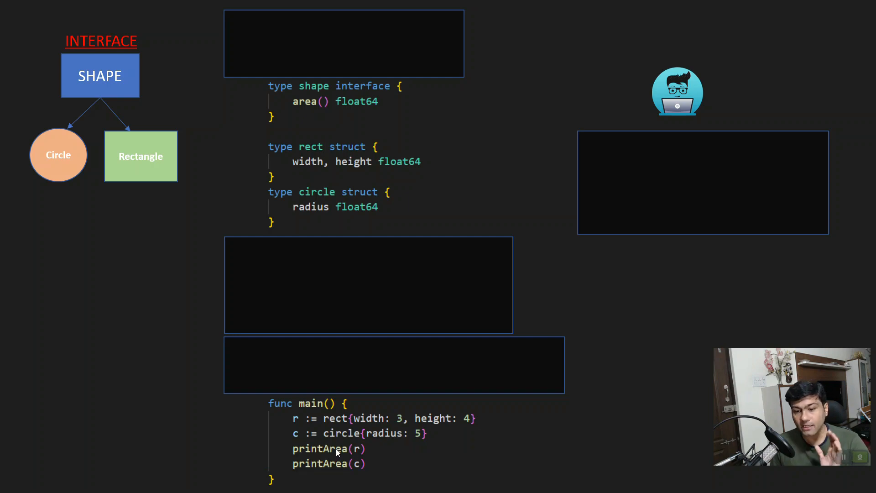
pyautogui.moveTo(367, 452)
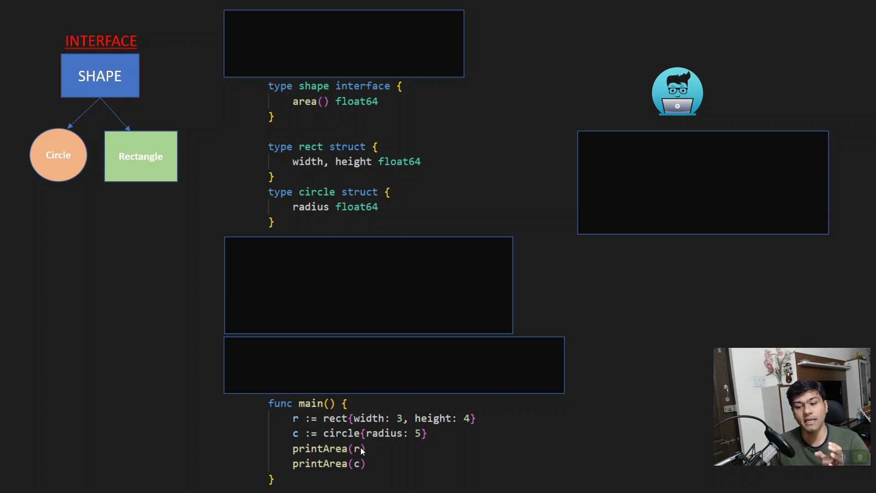
pyautogui.moveTo(359, 464)
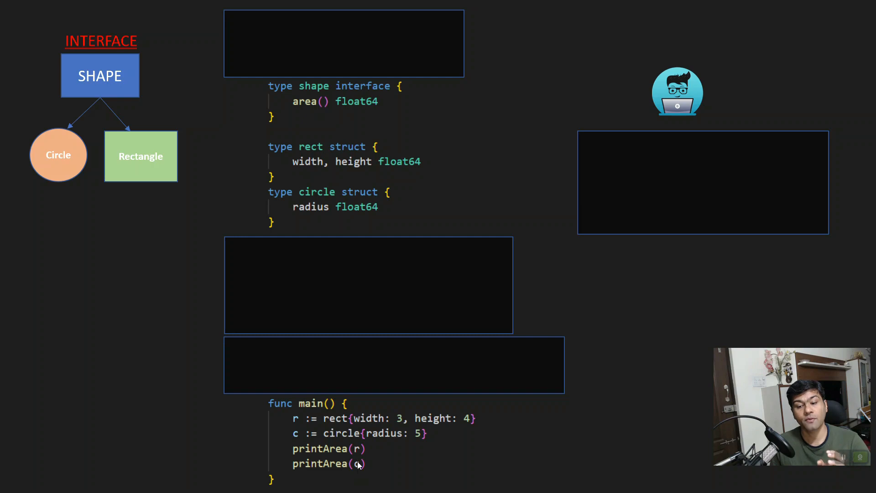
pyautogui.write('c')
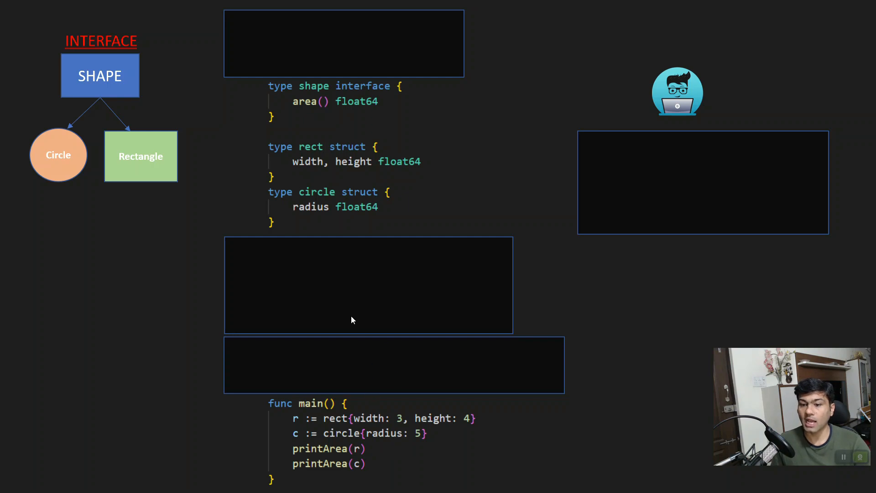
pyautogui.moveTo(366, 392)
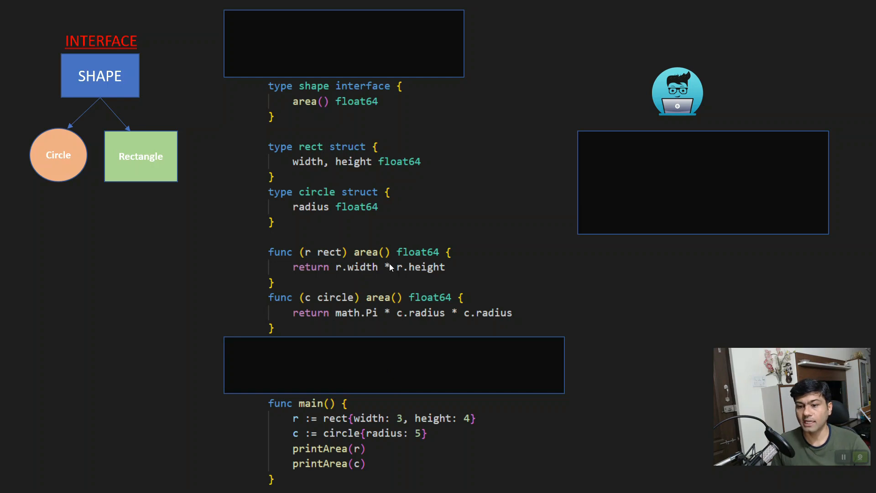
pyautogui.moveTo(314, 111)
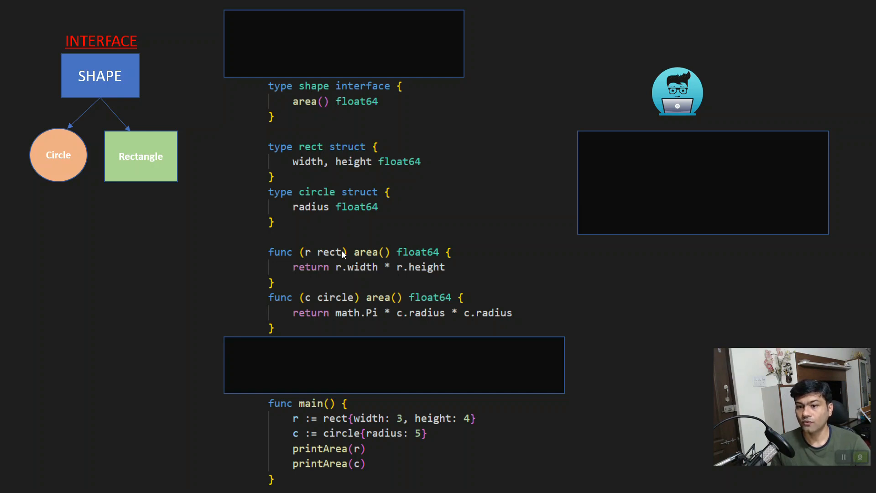
pyautogui.moveTo(390, 259)
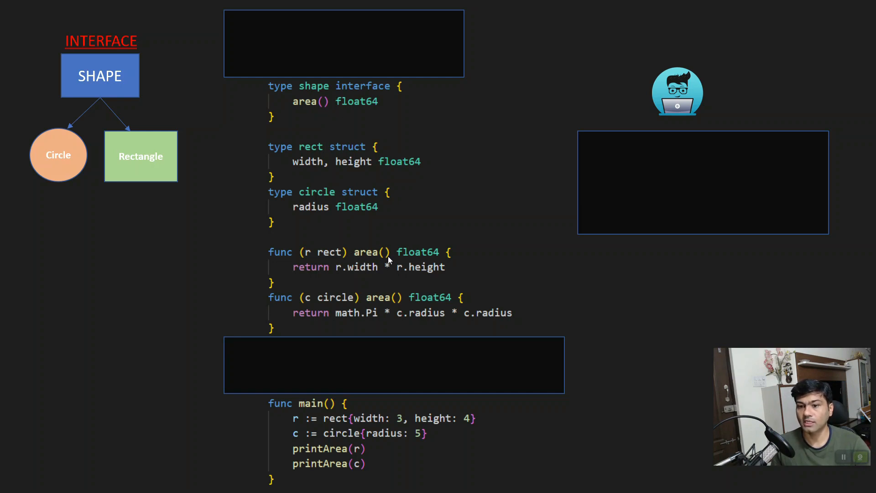
pyautogui.moveTo(307, 261)
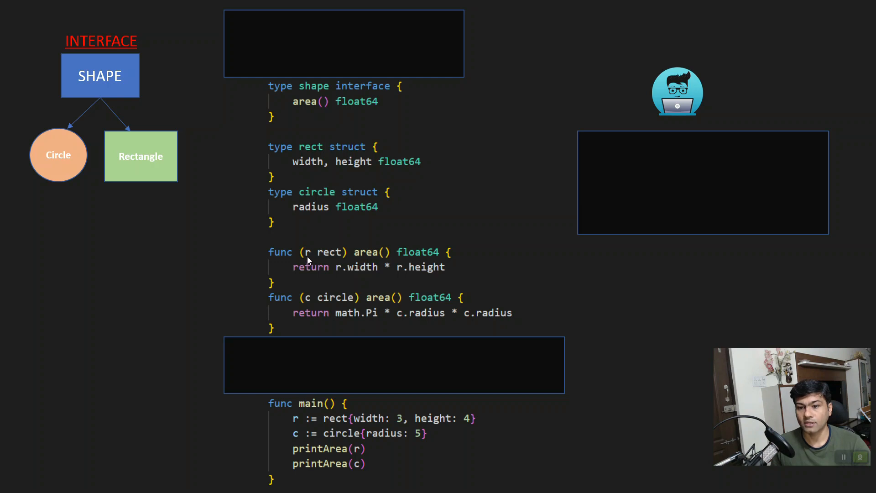
pyautogui.moveTo(331, 257)
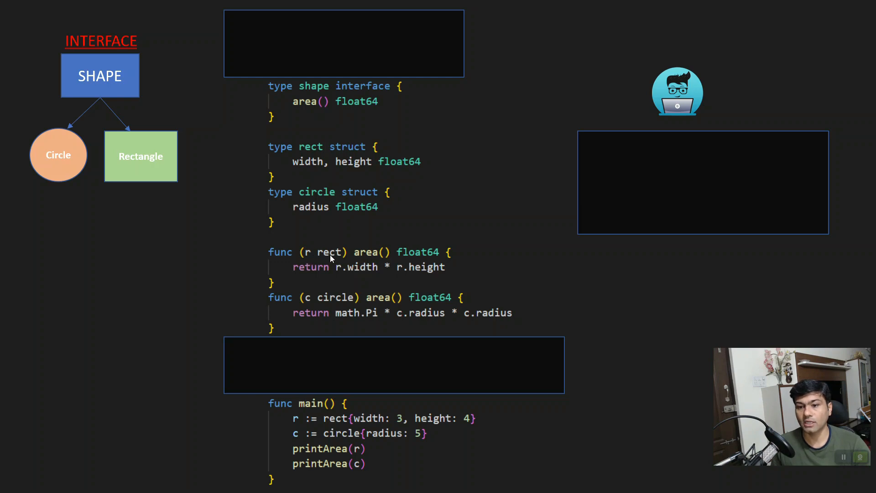
pyautogui.moveTo(355, 306)
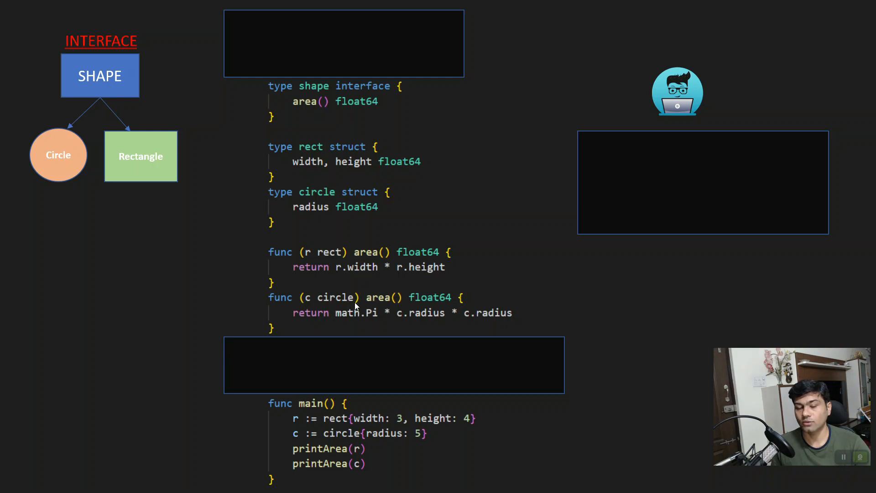
pyautogui.moveTo(378, 269)
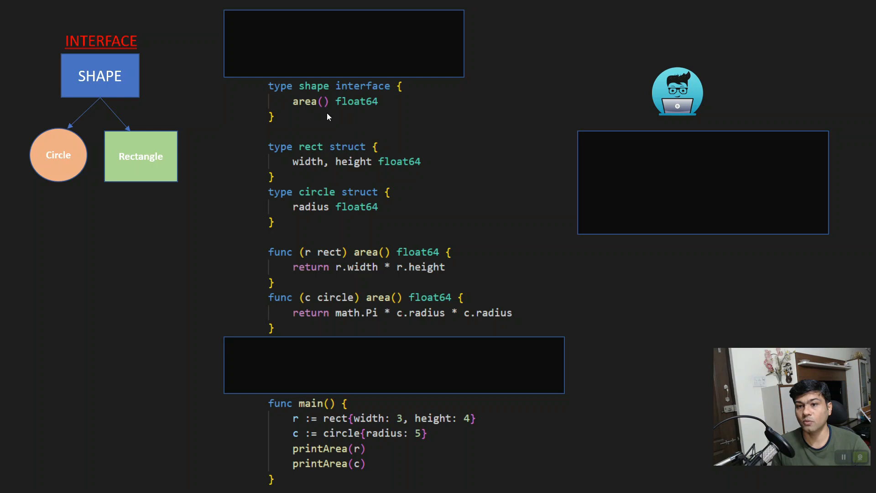
pyautogui.moveTo(314, 308)
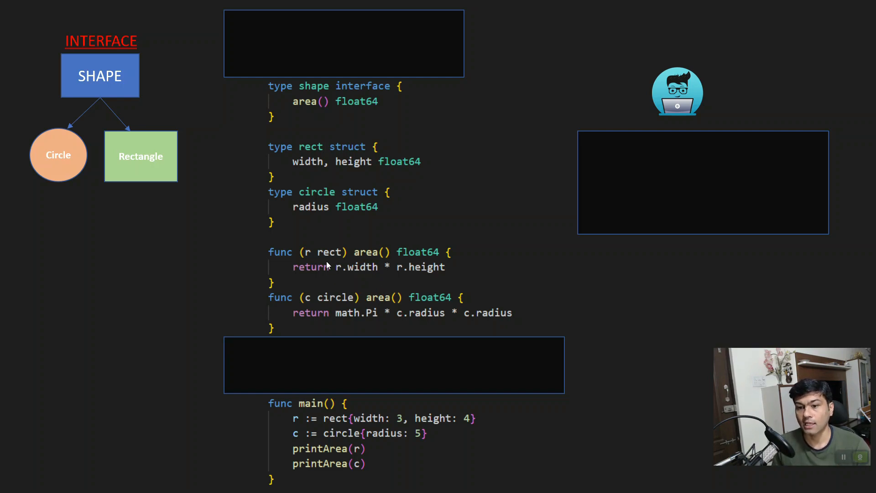
pyautogui.moveTo(435, 274)
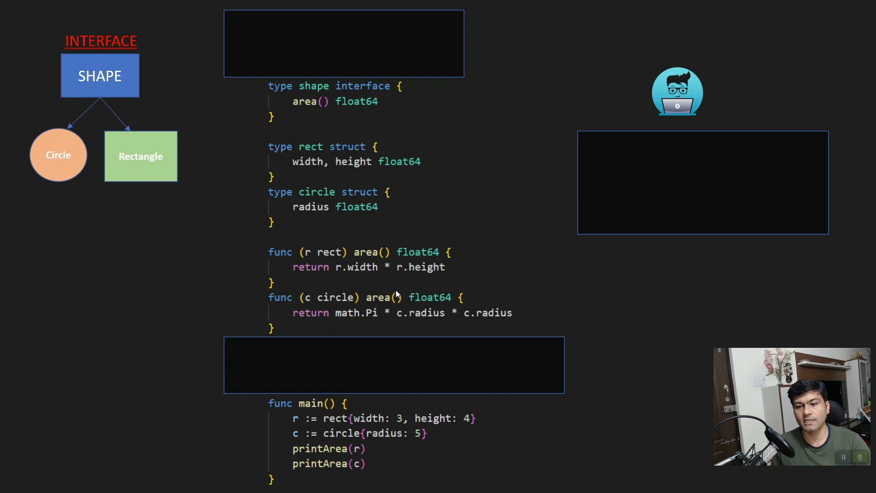
pyautogui.moveTo(421, 315)
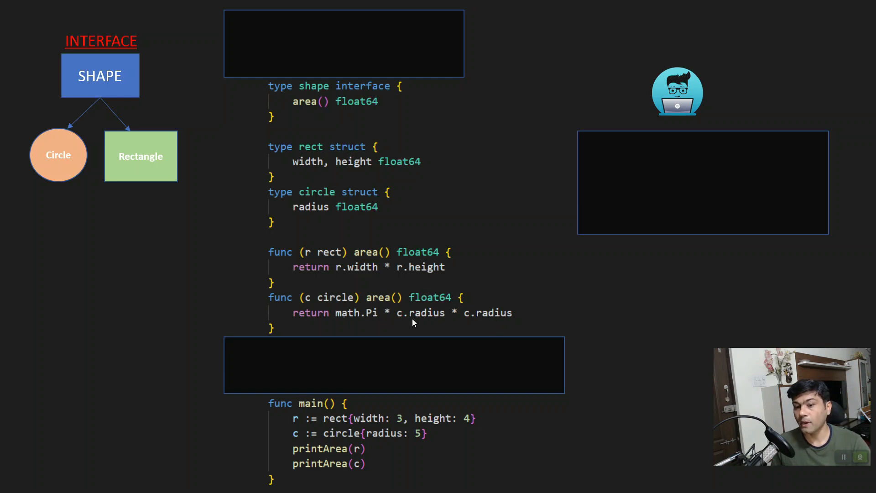
pyautogui.moveTo(367, 326)
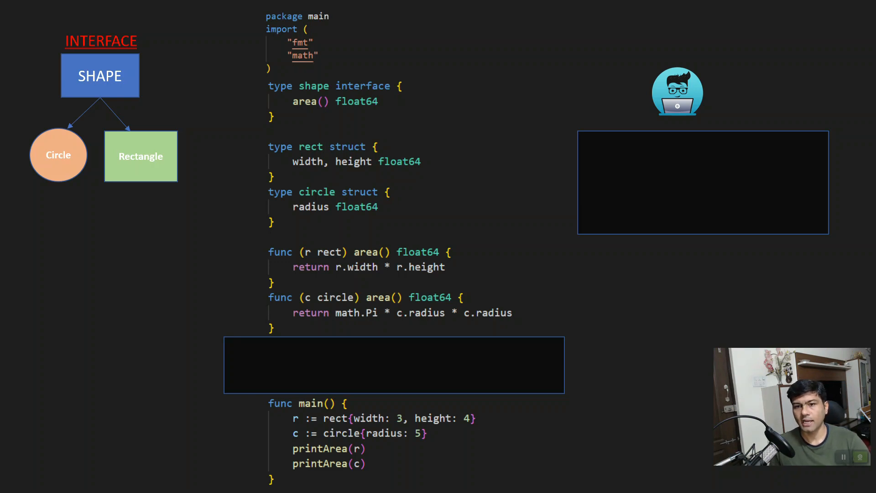
pyautogui.moveTo(387, 271)
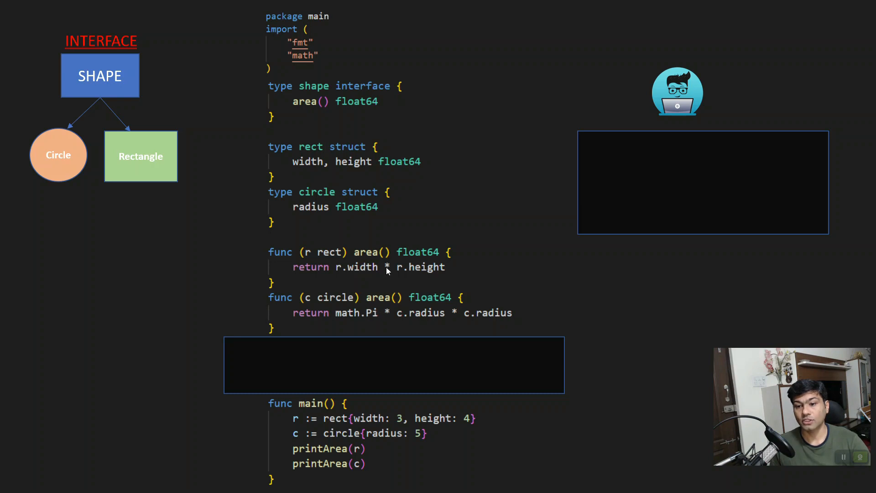
pyautogui.moveTo(353, 456)
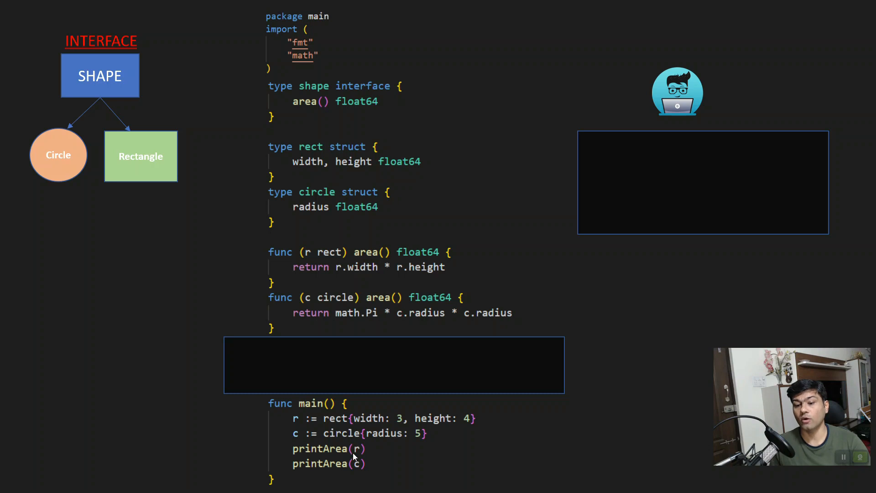
pyautogui.moveTo(380, 364)
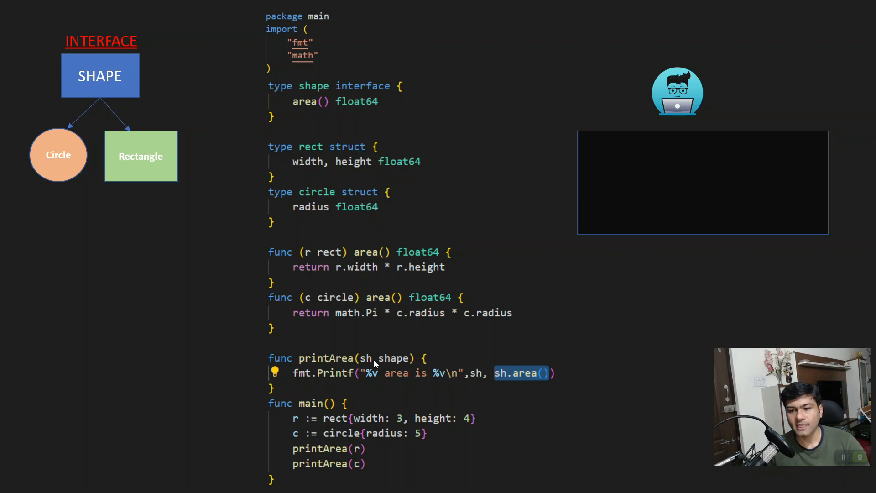
pyautogui.moveTo(406, 362)
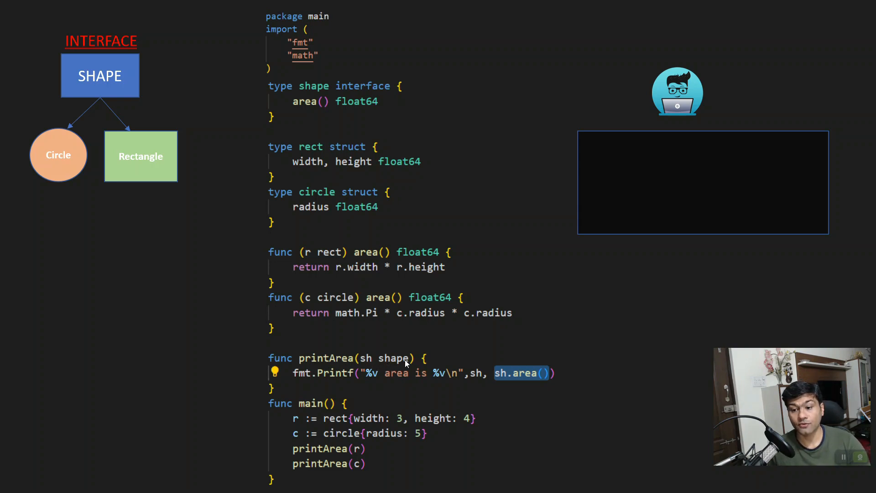
pyautogui.moveTo(306, 91)
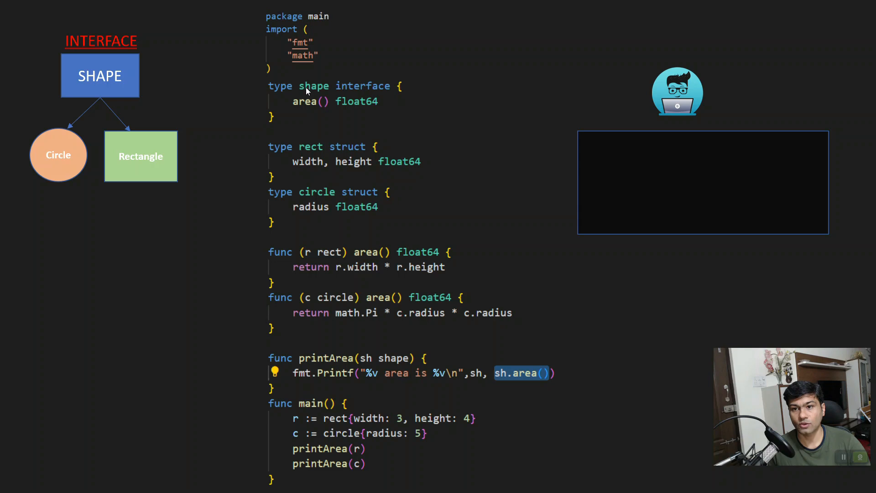
pyautogui.moveTo(367, 89)
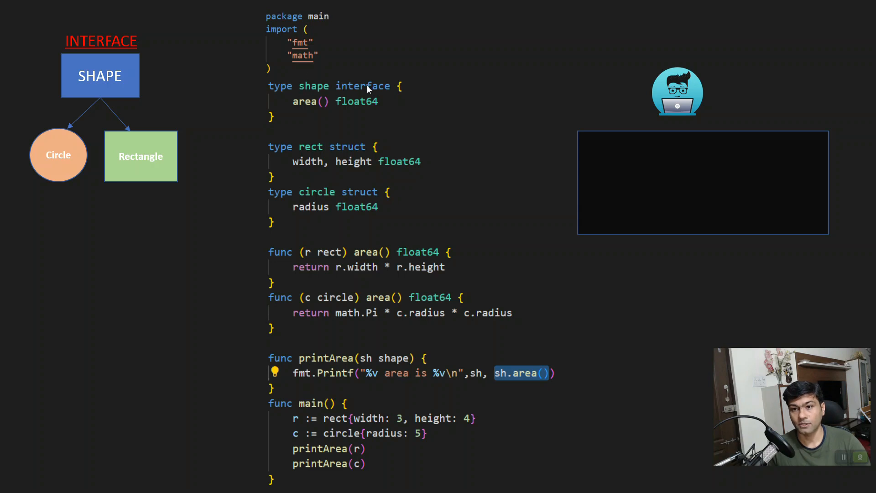
pyautogui.moveTo(363, 359)
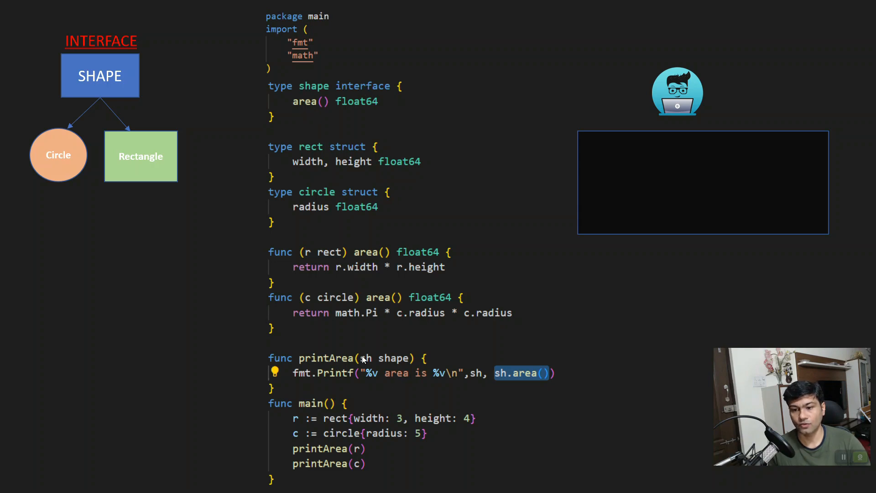
pyautogui.moveTo(406, 363)
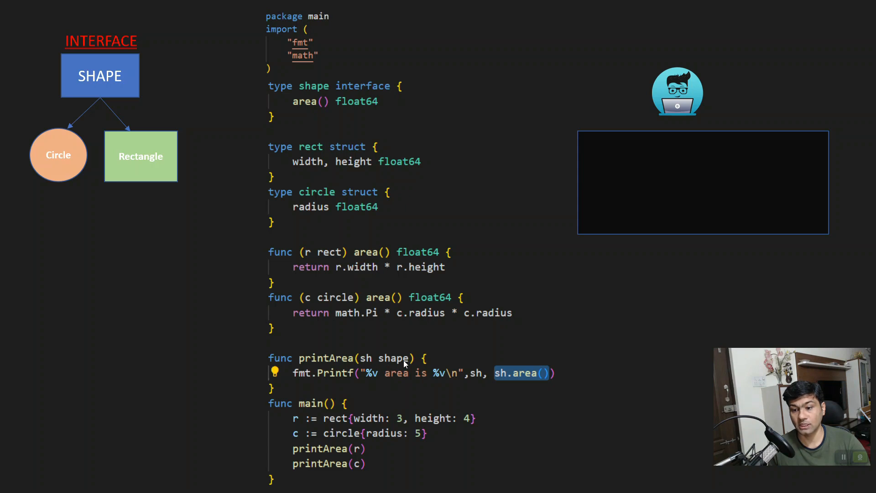
pyautogui.moveTo(413, 379)
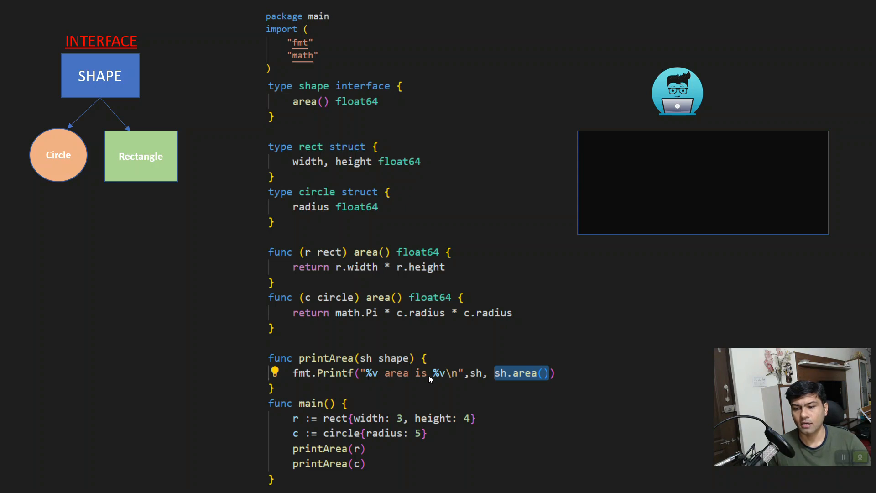
pyautogui.moveTo(497, 383)
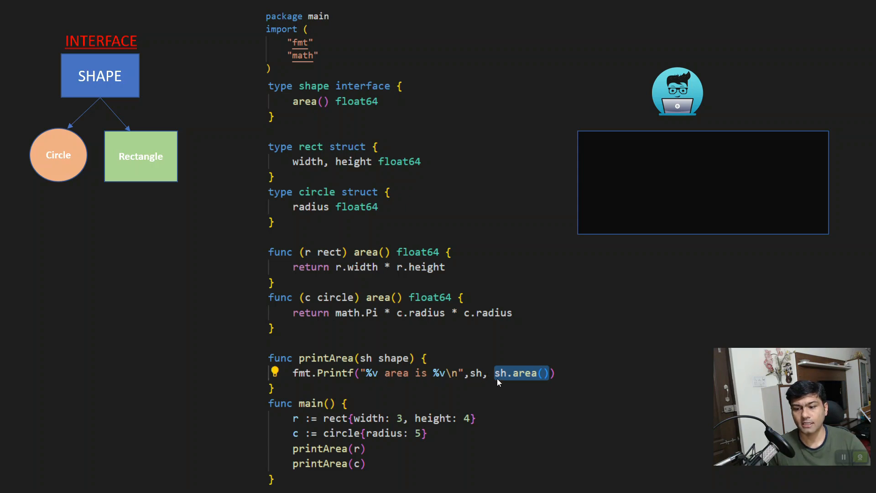
pyautogui.moveTo(547, 383)
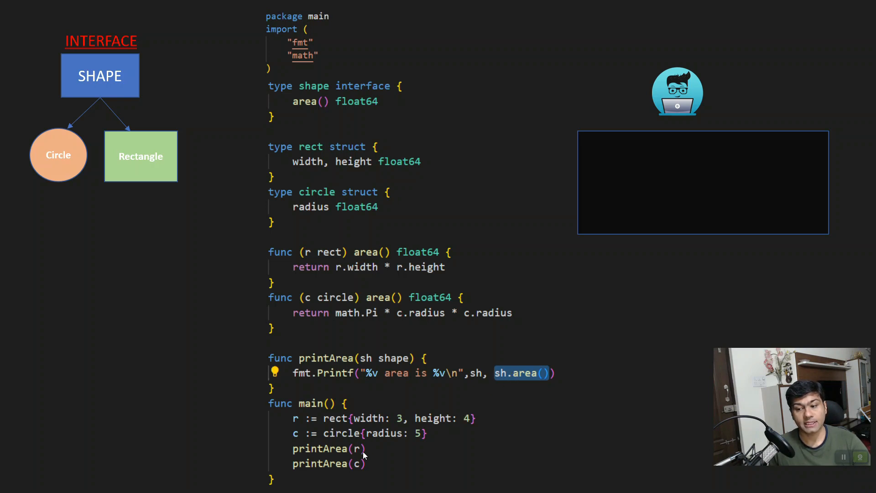
pyautogui.moveTo(496, 254)
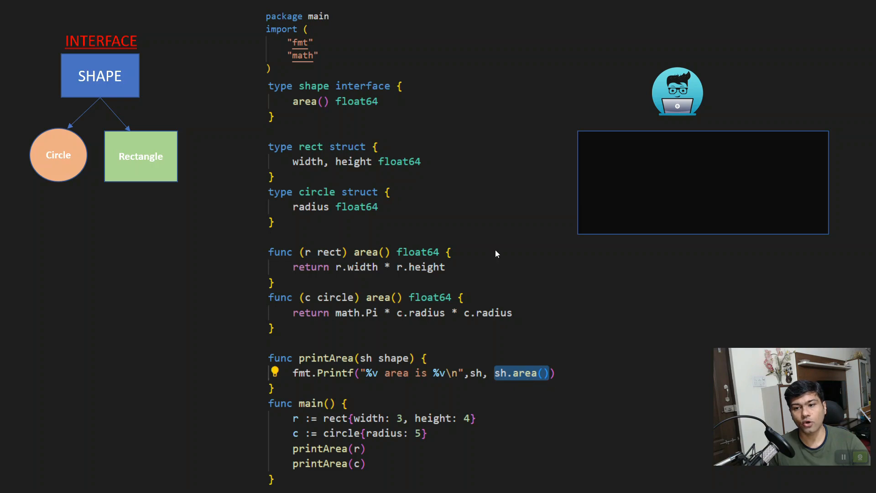
pyautogui.moveTo(368, 261)
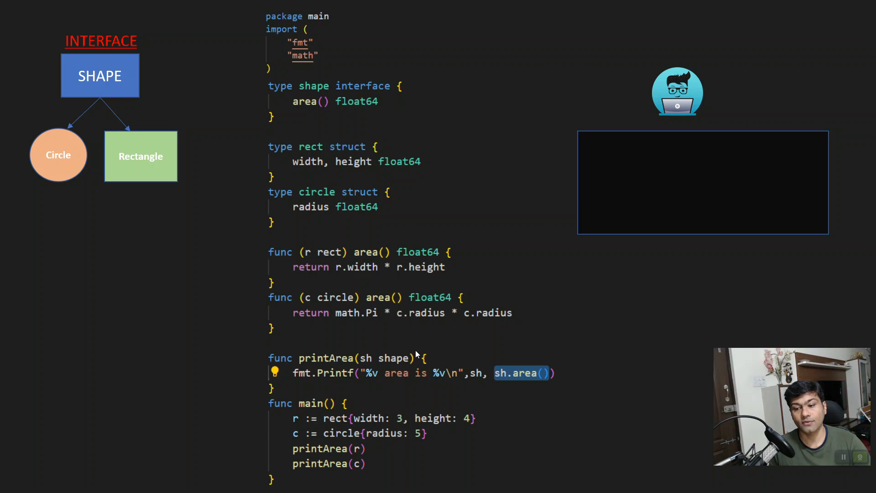
pyautogui.moveTo(447, 295)
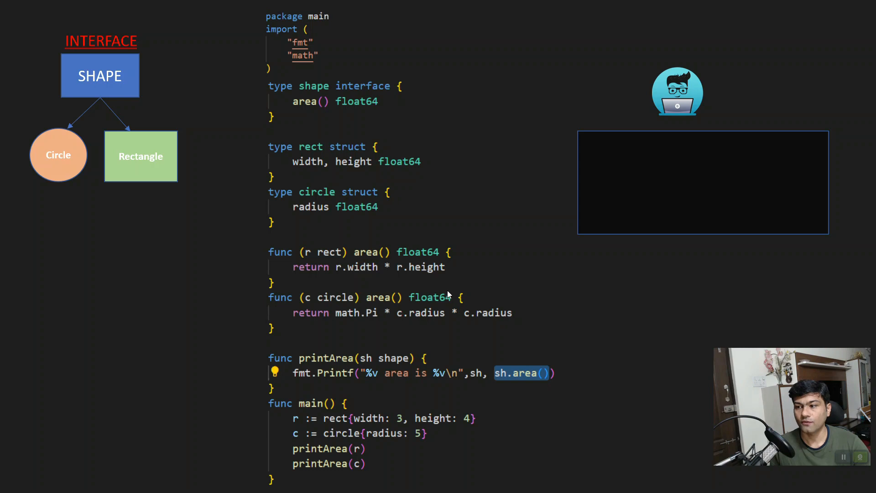
pyautogui.write('go run main.go')
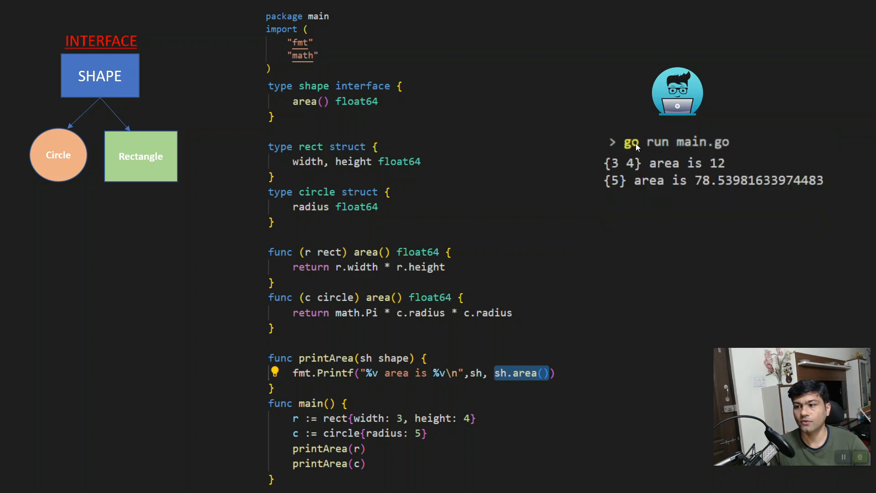
pyautogui.moveTo(619, 174)
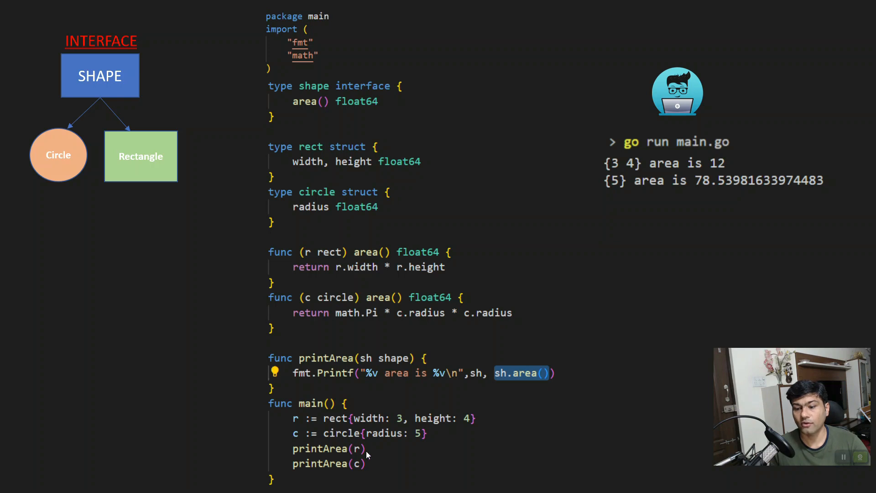
pyautogui.moveTo(689, 191)
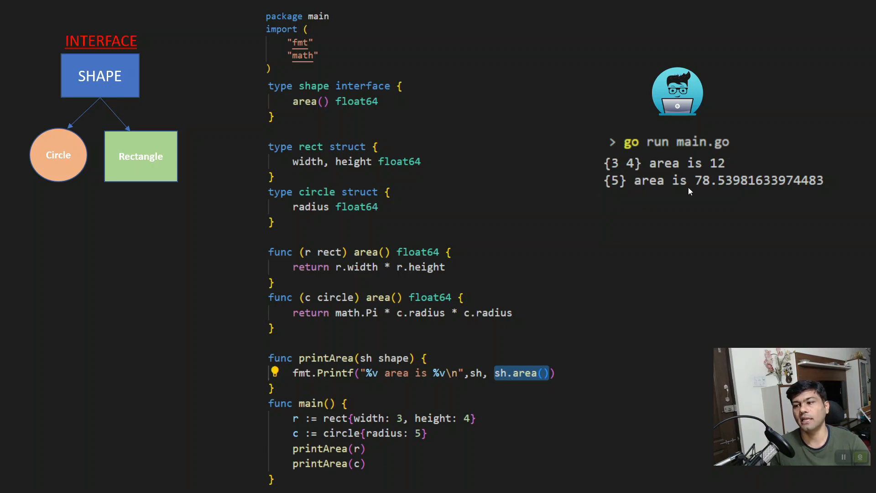